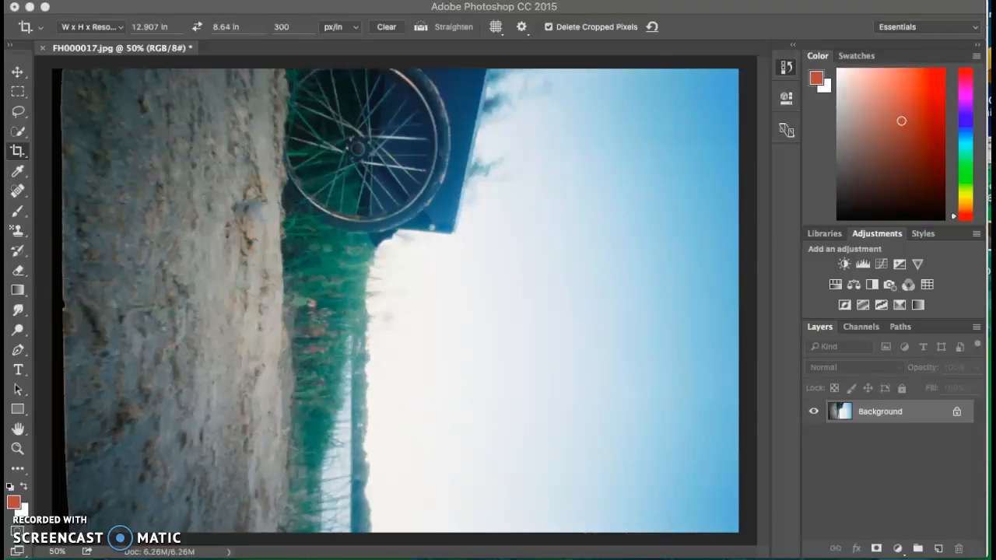
pyautogui.moveTo(16, 440)
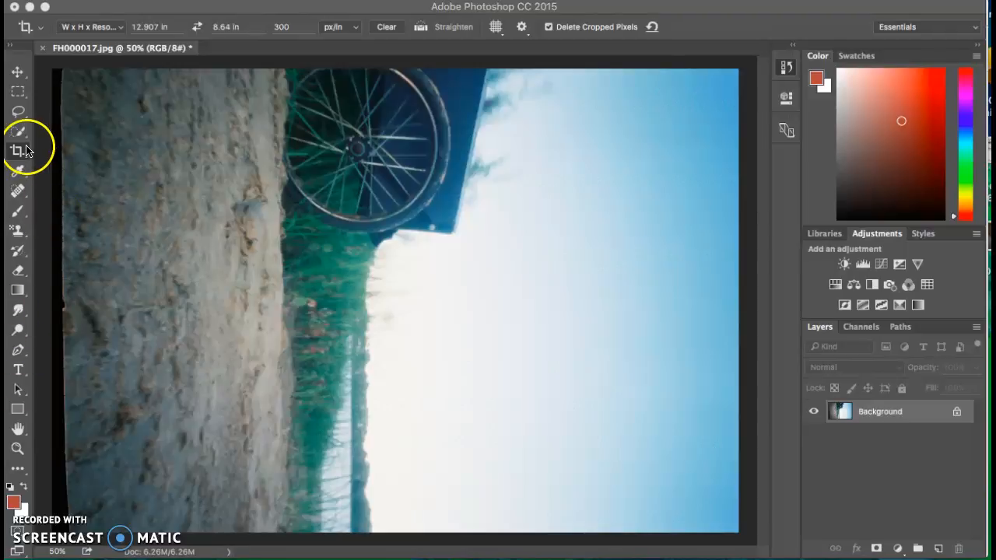
# - Switch to the Crop tool and browse its overlay options menu
pyautogui.click(496, 25)
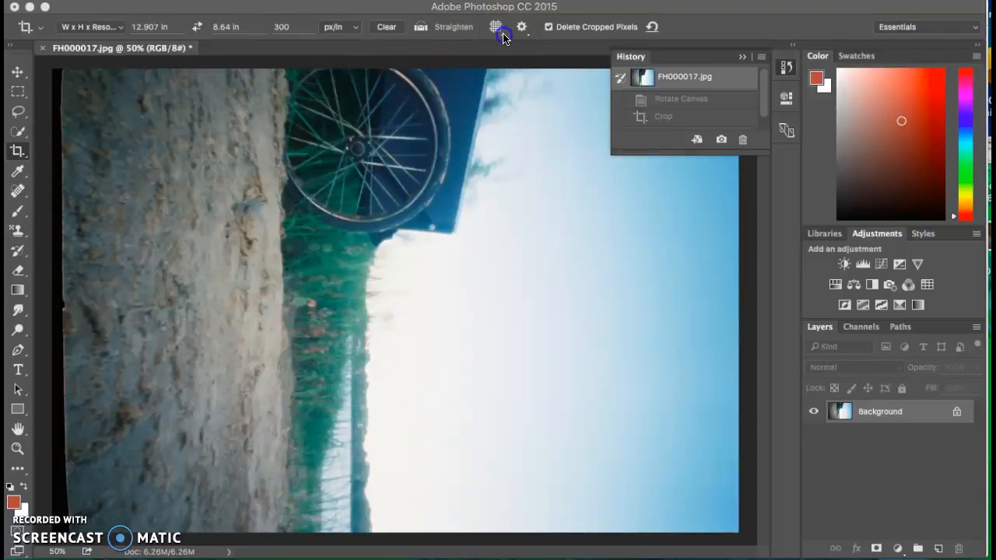
pyautogui.click(496, 26)
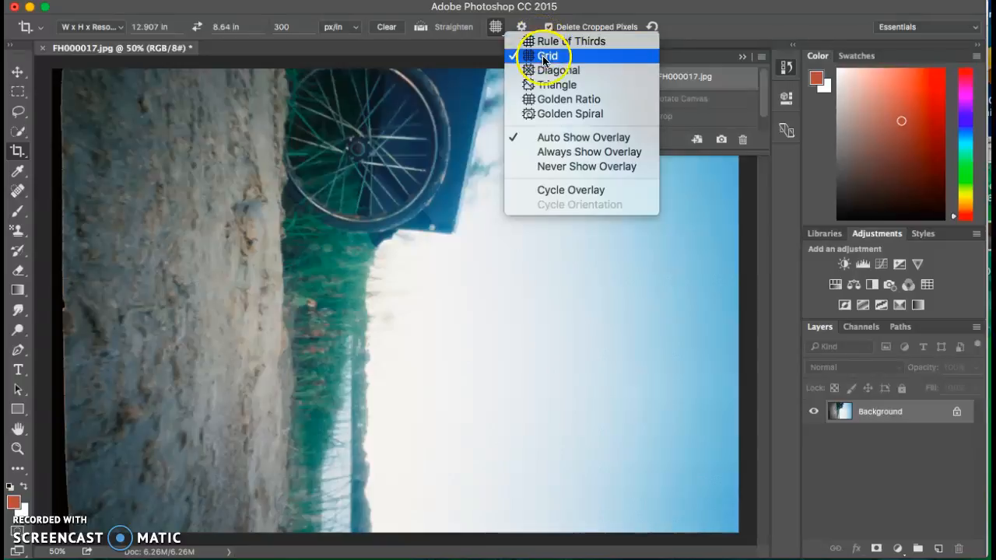
pyautogui.moveTo(573, 137)
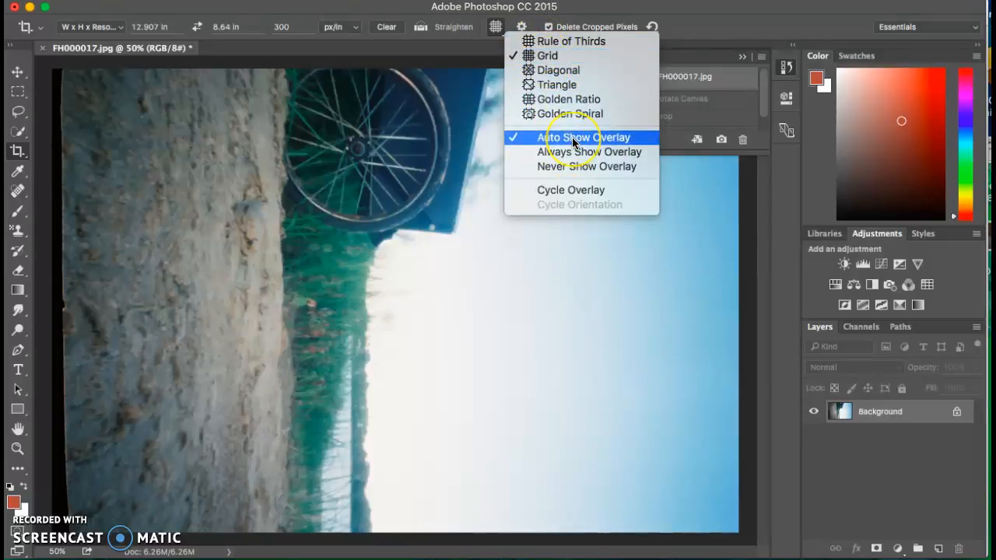
pyautogui.moveTo(570, 42)
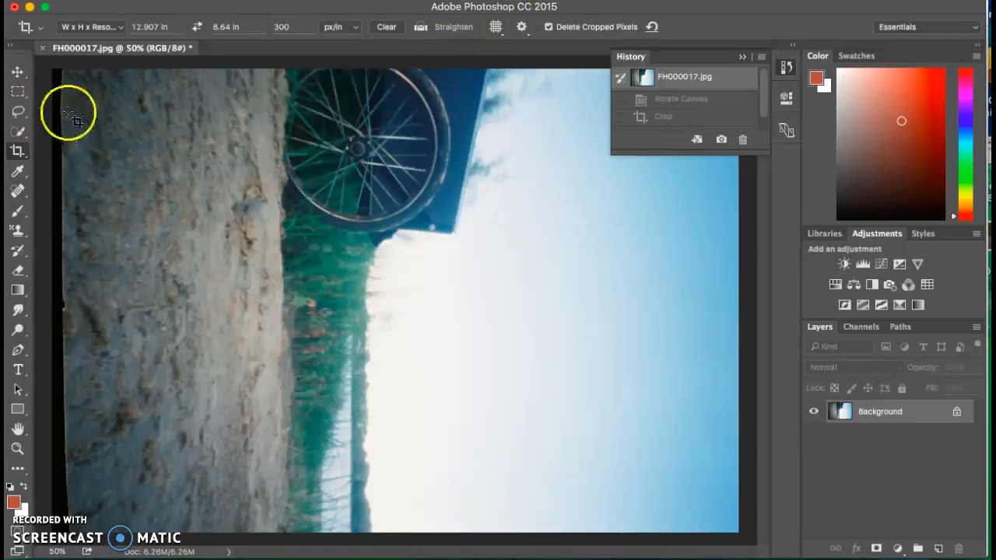
# - Crop just inside the photo's borders to remove the dark ragged edges
pyautogui.moveTo(55, 71); pyautogui.dragTo(240, 498)
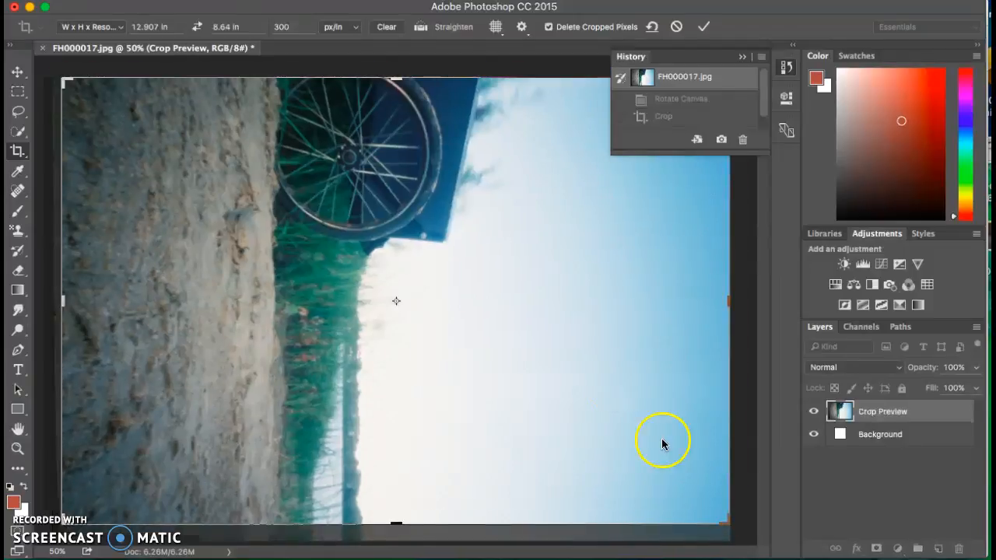
pyautogui.click(701, 26)
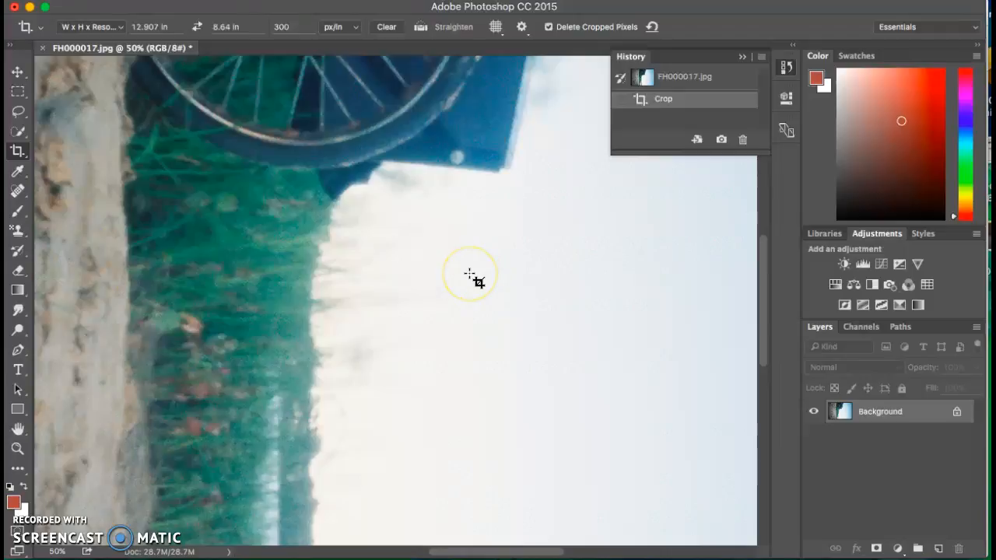
pyautogui.moveTo(853, 305)
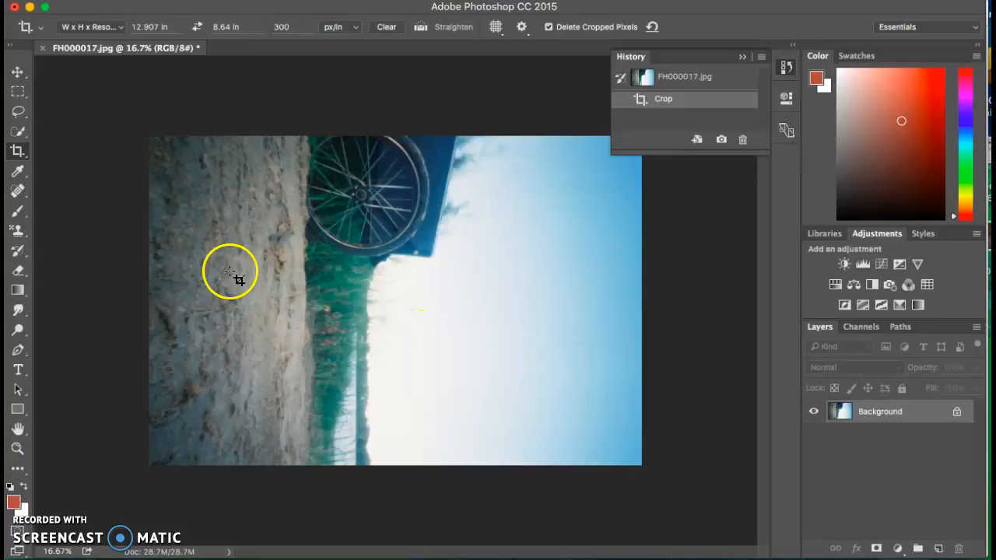
pyautogui.moveTo(226, 183)
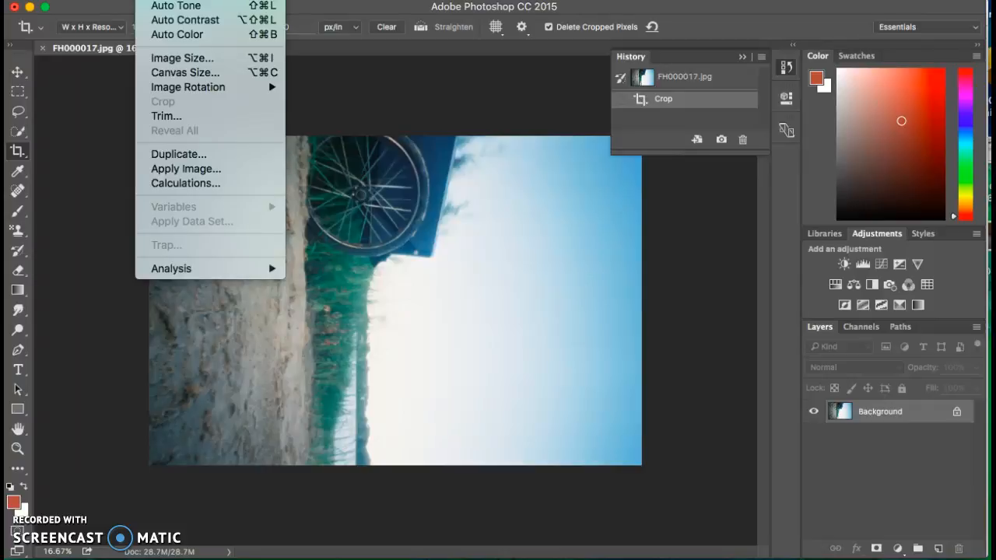
pyautogui.moveTo(205, 94)
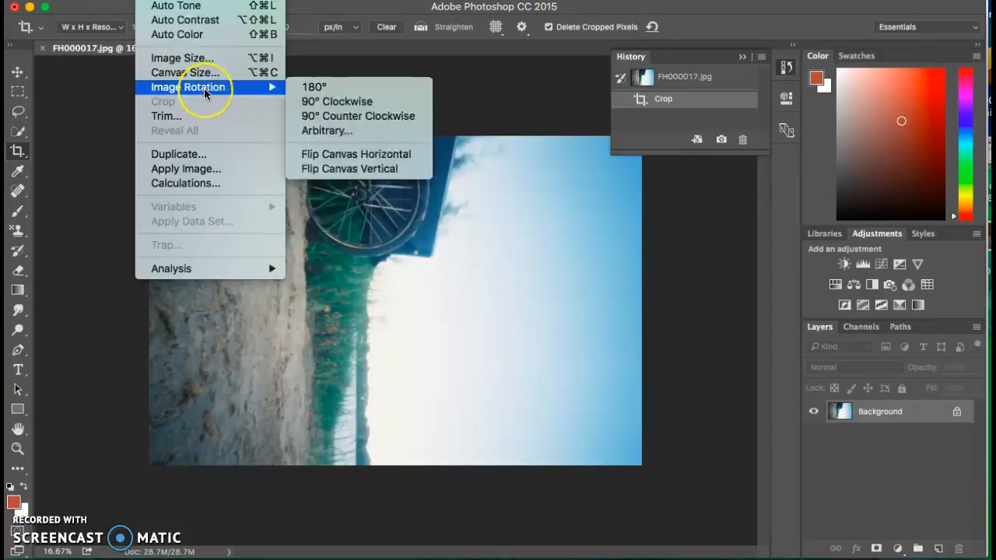
pyautogui.moveTo(313, 87)
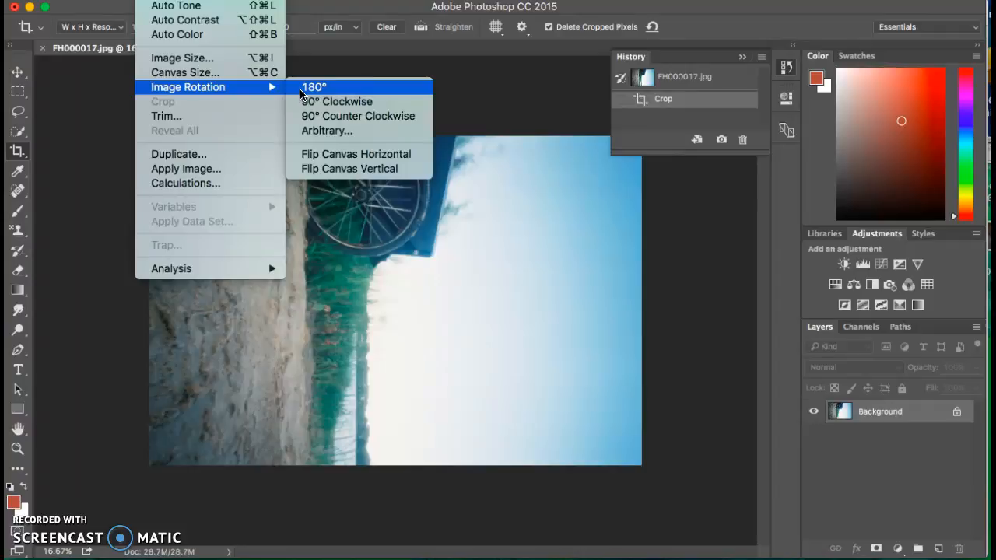
pyautogui.click(310, 86)
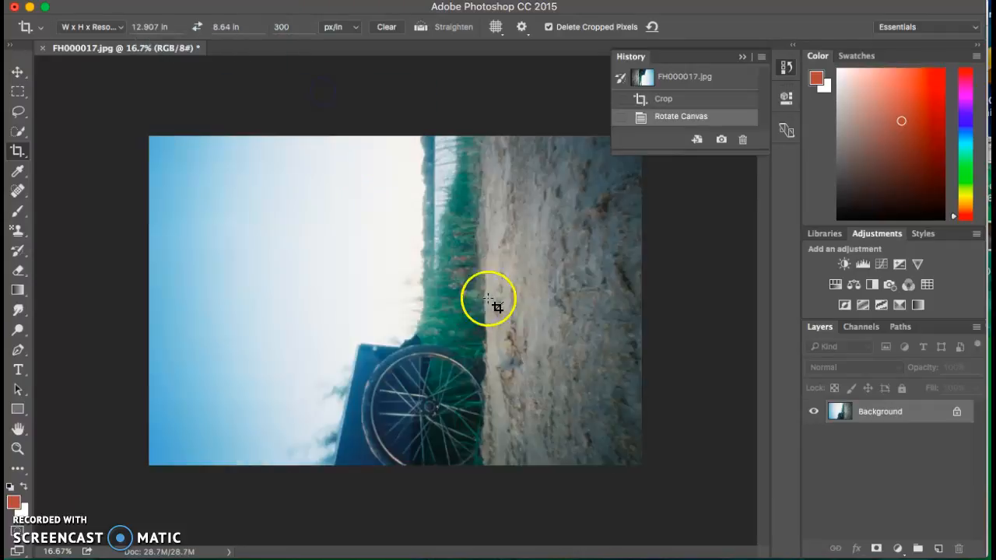
pyautogui.click(683, 76)
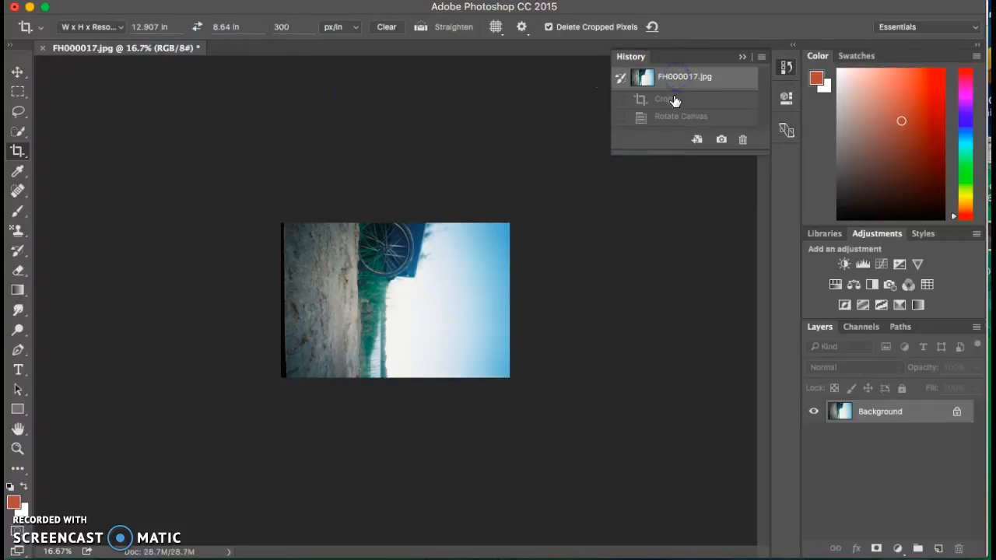
pyautogui.click(662, 98)
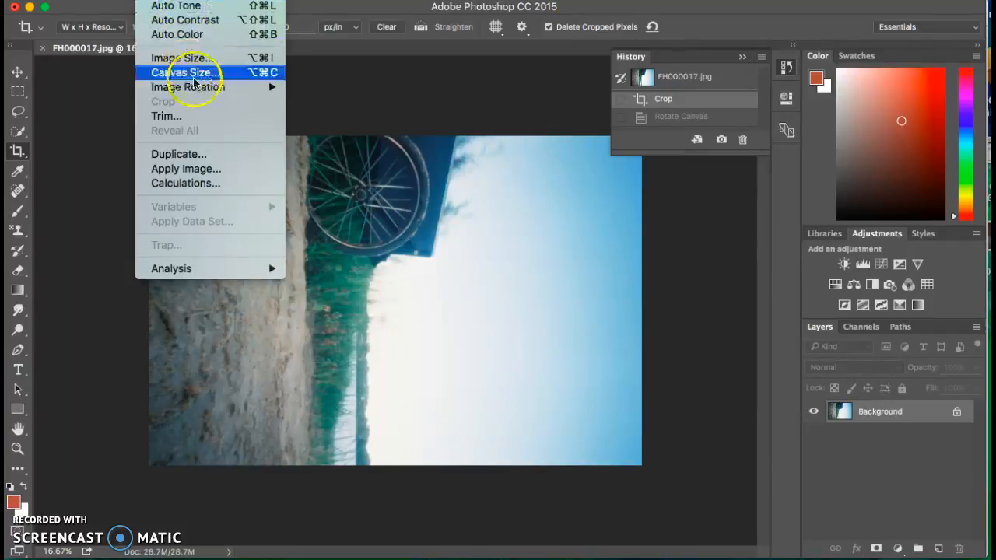
pyautogui.click(187, 86)
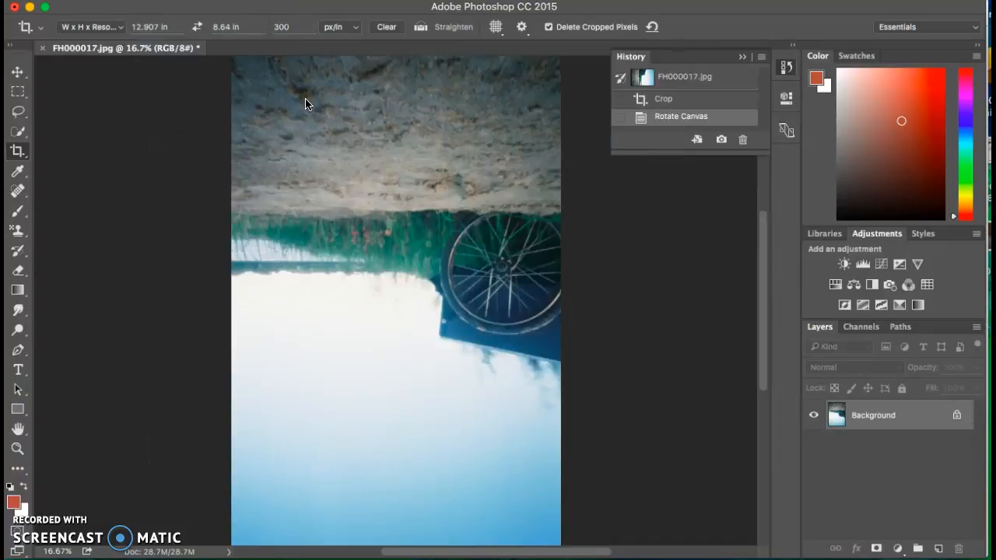
pyautogui.click(663, 99)
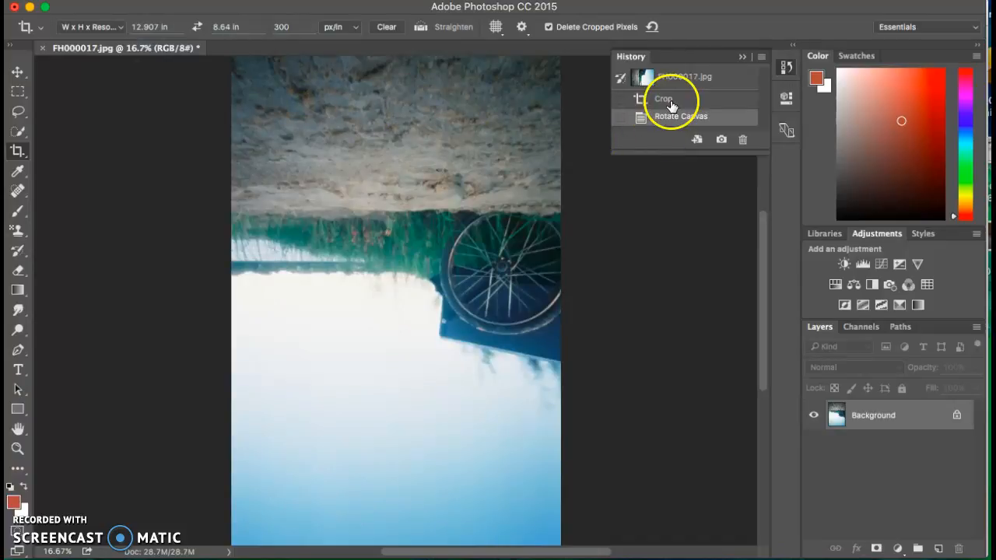
pyautogui.click(665, 98)
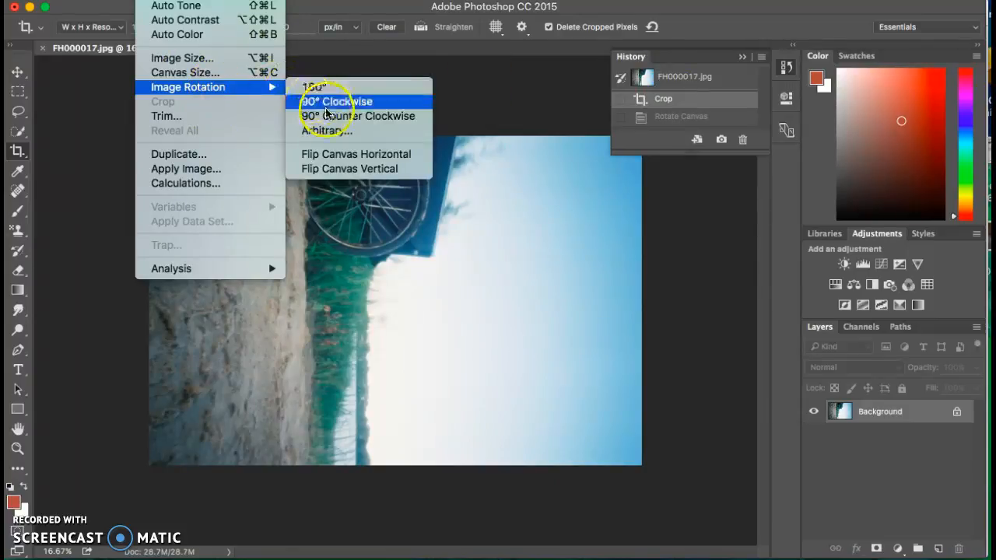
# - Rotate the photo a quarter turn to upright and open the Image Size dialog
pyautogui.click(338, 101)
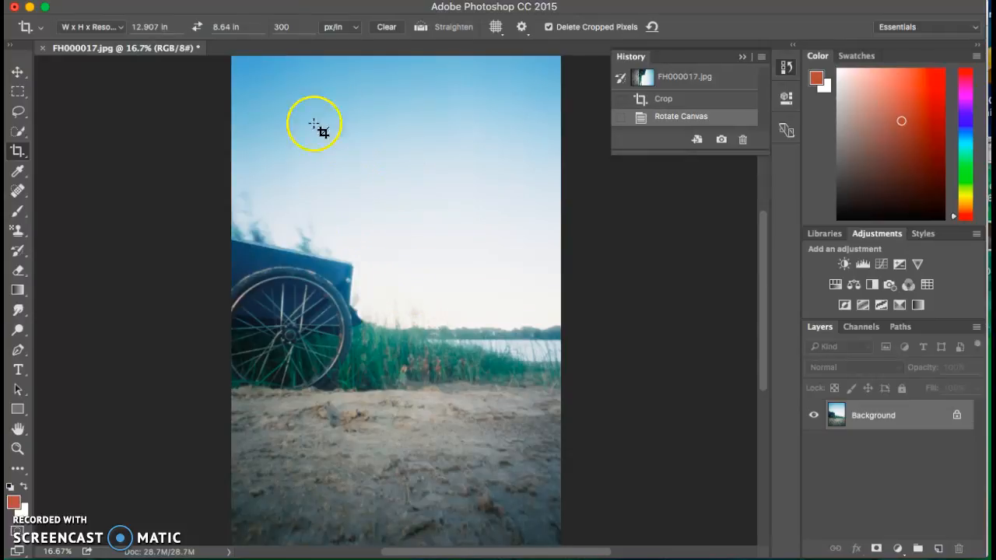
pyautogui.moveTo(489, 457)
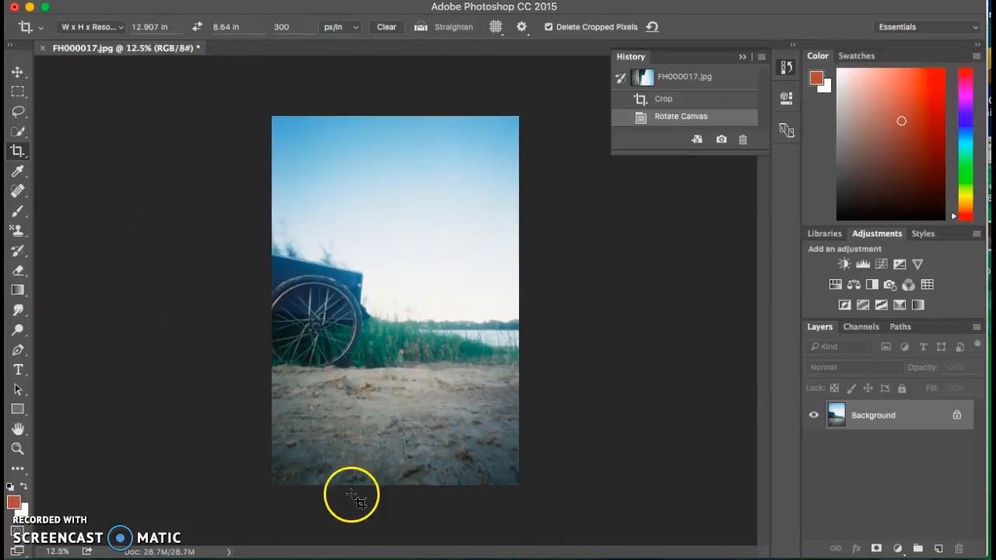
pyautogui.moveTo(612, 343)
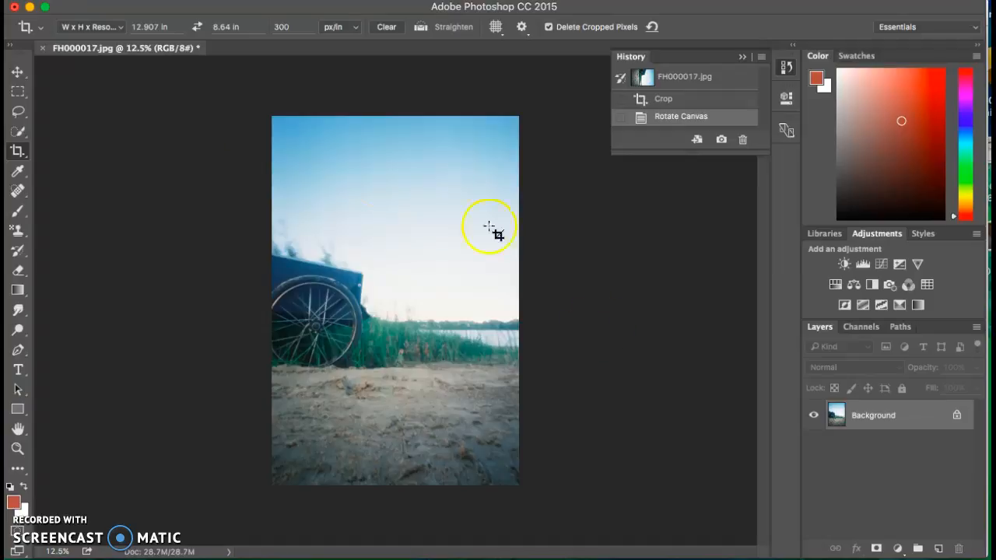
pyautogui.moveTo(222, 159)
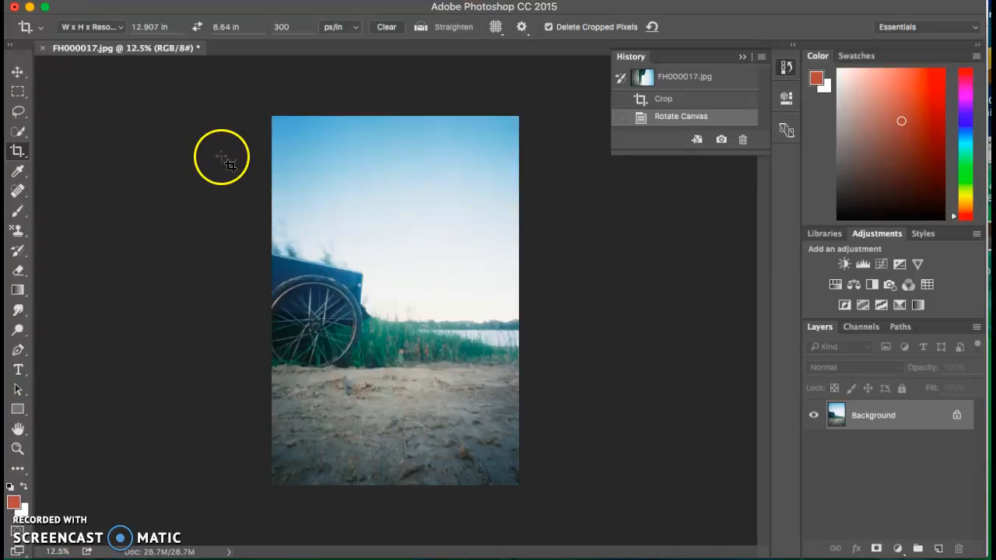
pyautogui.moveTo(335, 261)
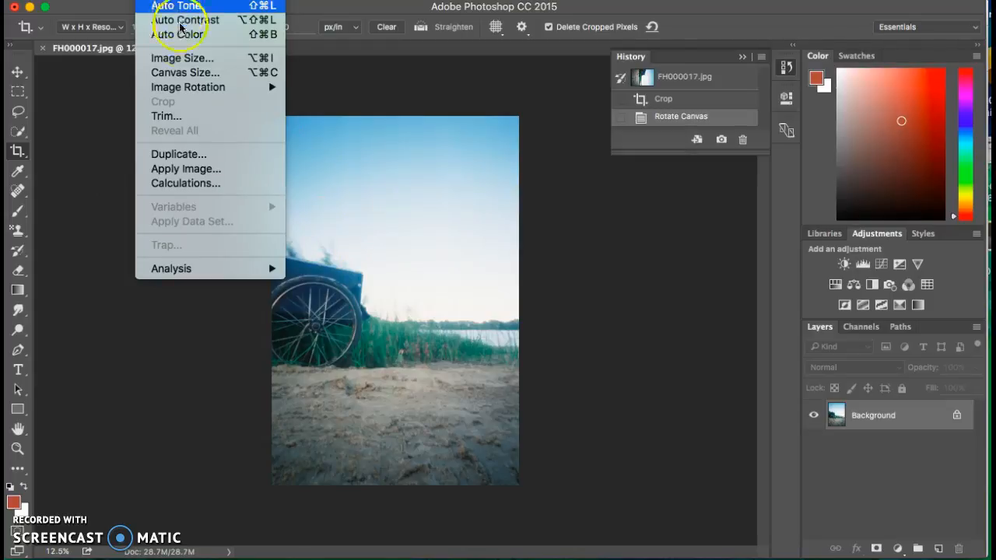
pyautogui.moveTo(183, 58)
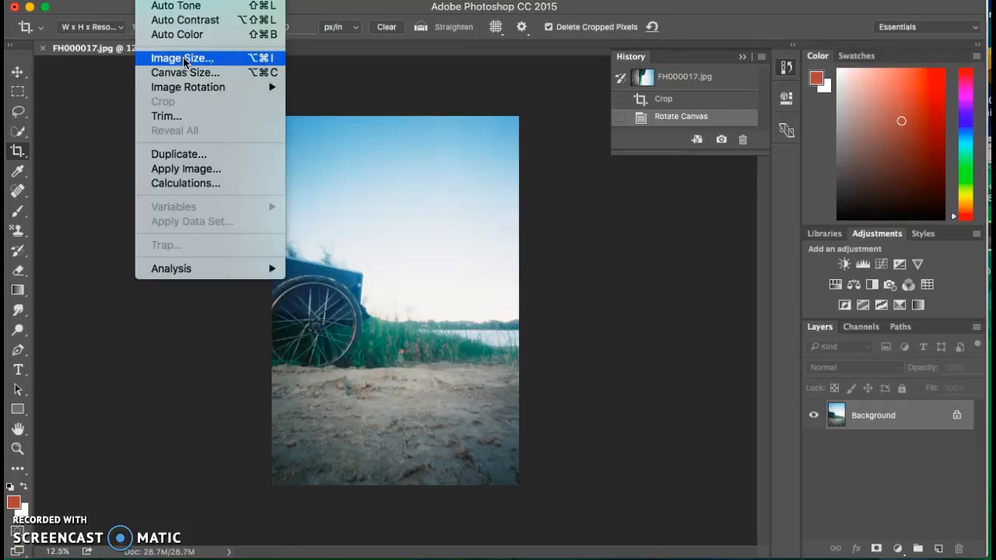
pyautogui.click(182, 58)
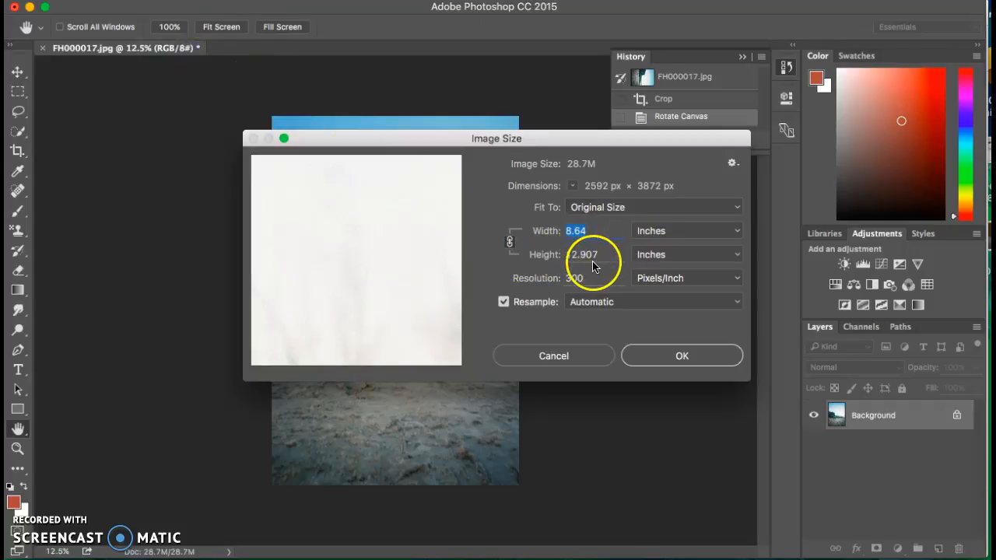
pyautogui.click(588, 230)
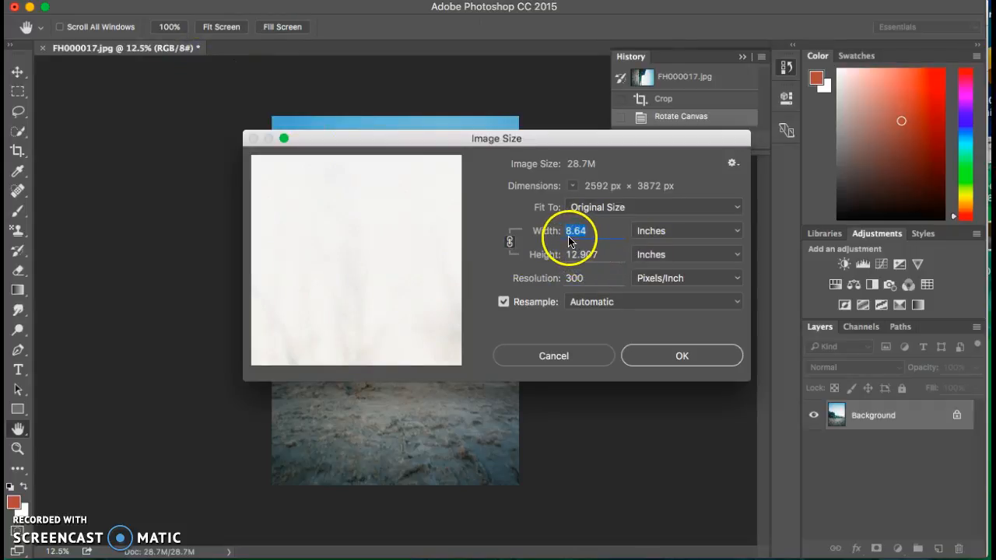
pyautogui.moveTo(626, 255)
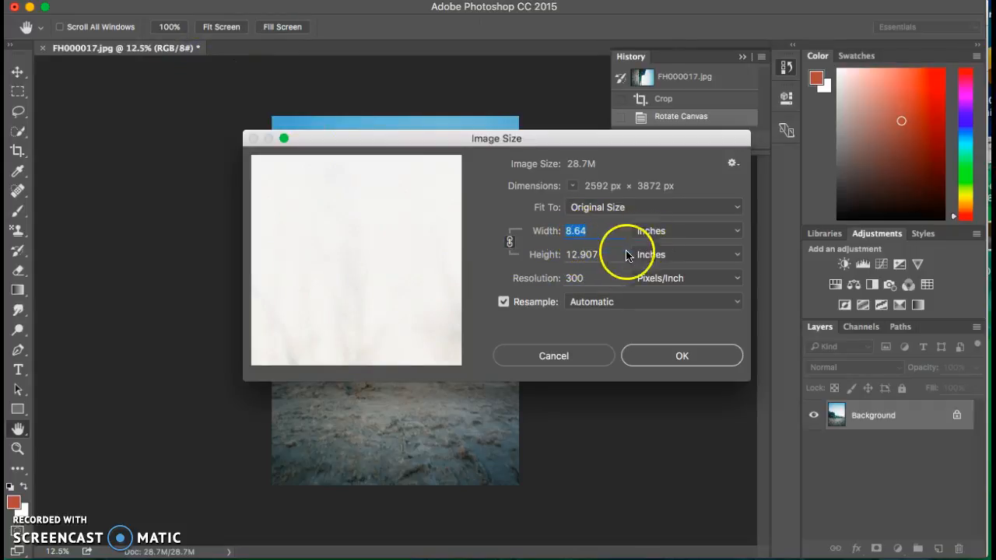
pyautogui.moveTo(616, 259)
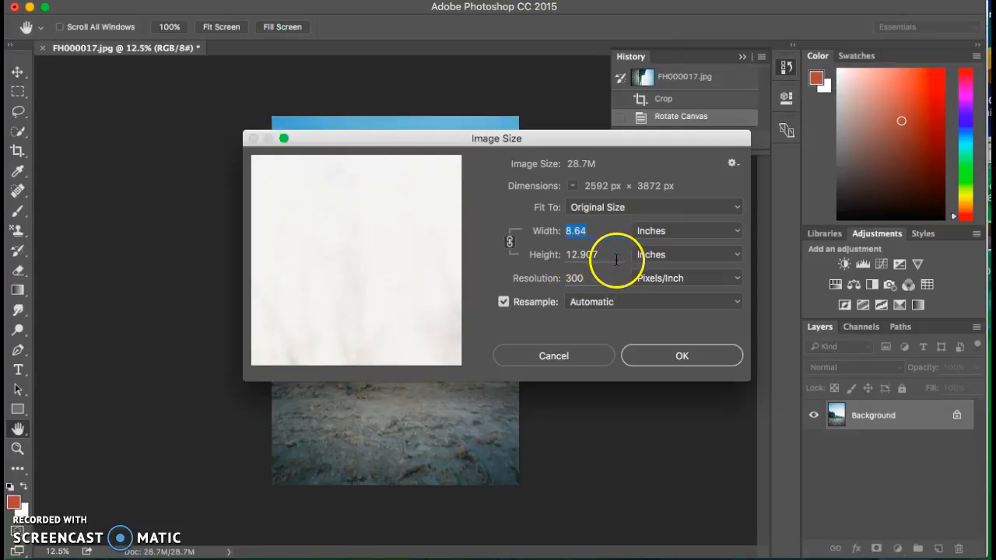
pyautogui.moveTo(644, 264)
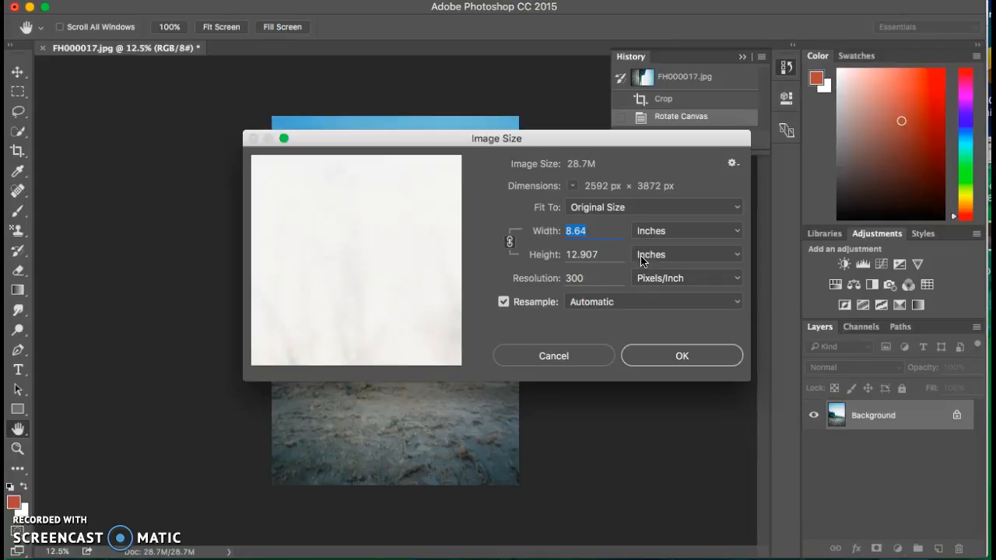
pyautogui.moveTo(738, 236)
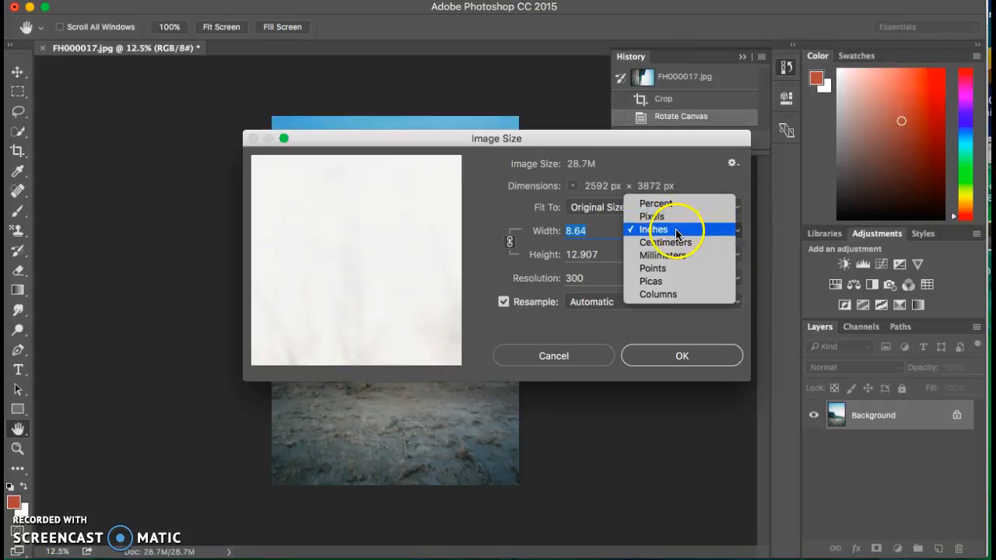
pyautogui.click(655, 228)
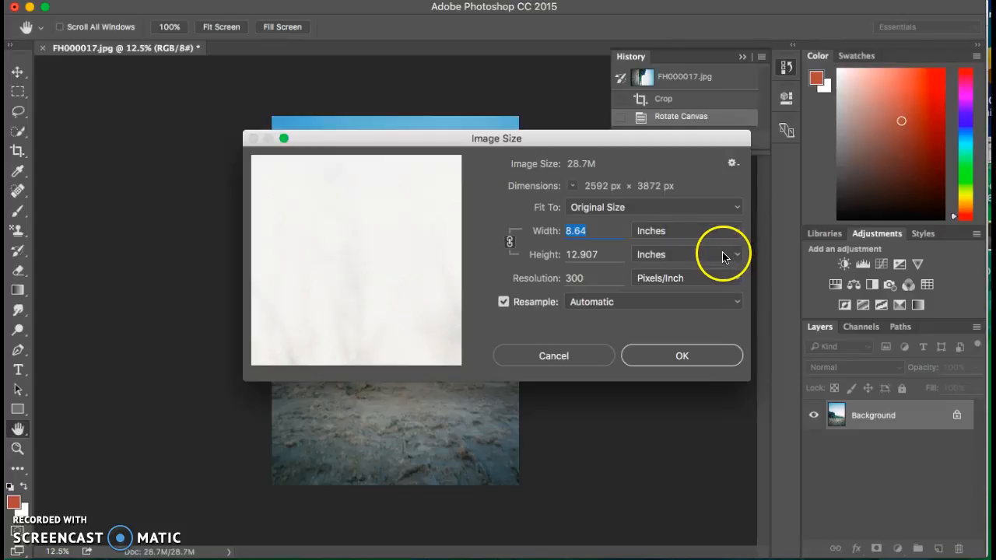
pyautogui.moveTo(720, 257)
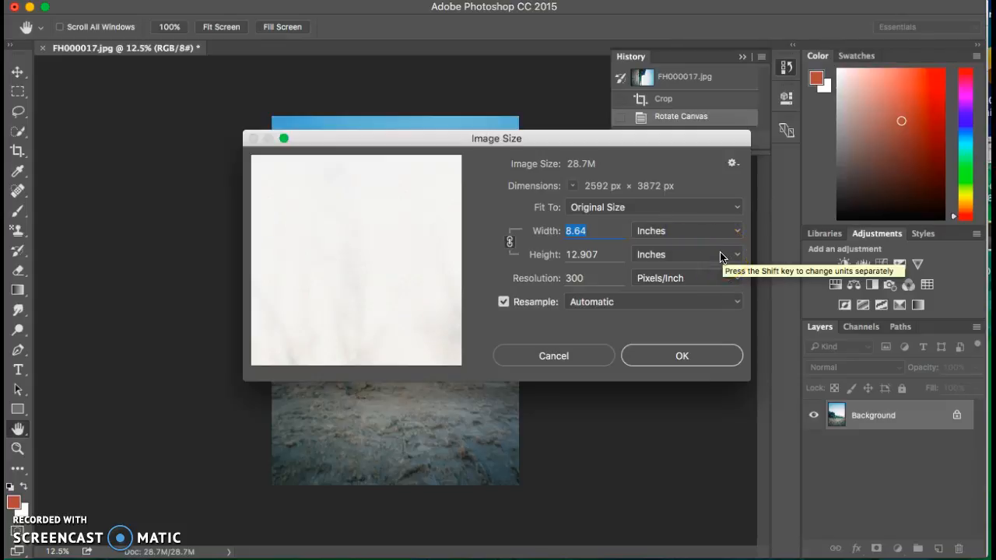
pyautogui.click(585, 278)
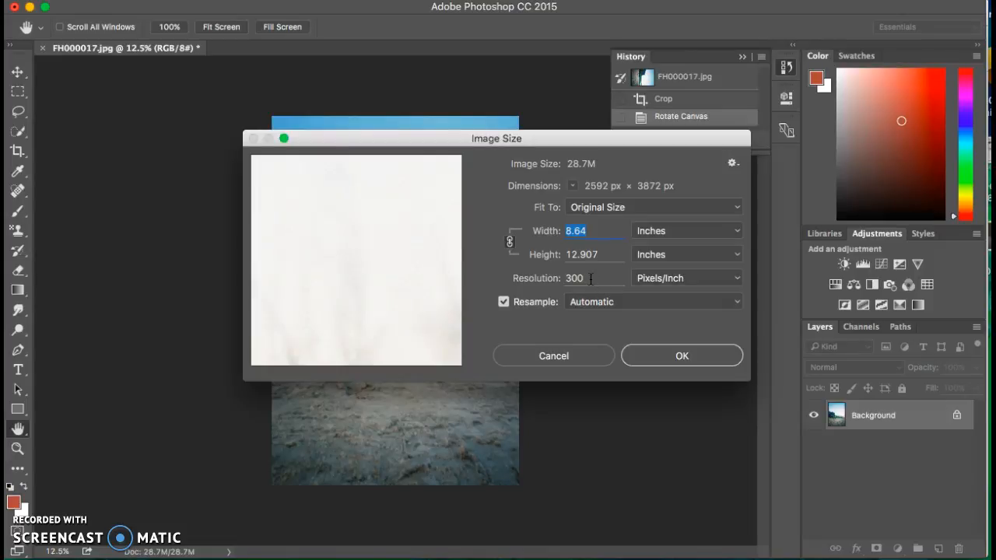
pyautogui.moveTo(585, 278)
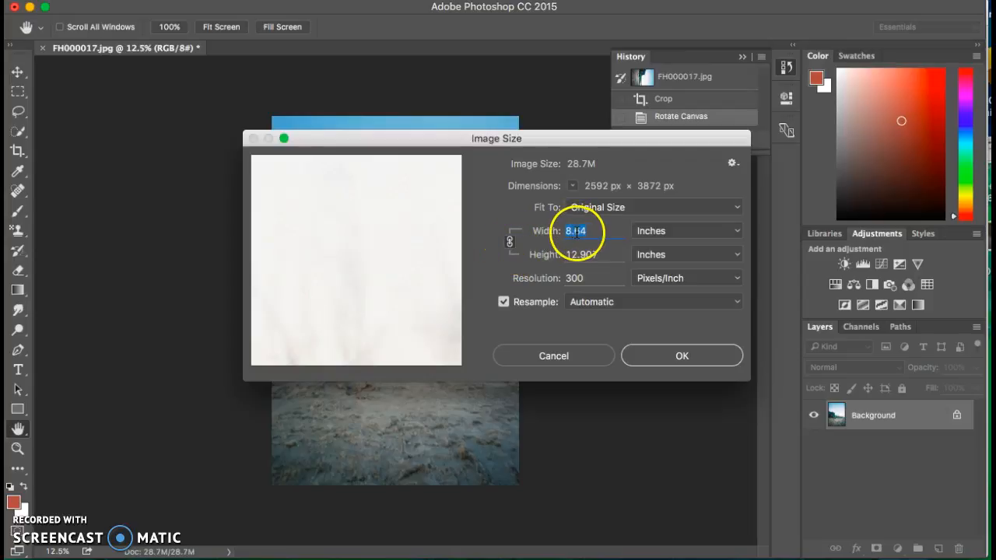
# - Set Width 5 and Height 7 inches at 300 Pixels/Inch and apply
pyautogui.write('5')
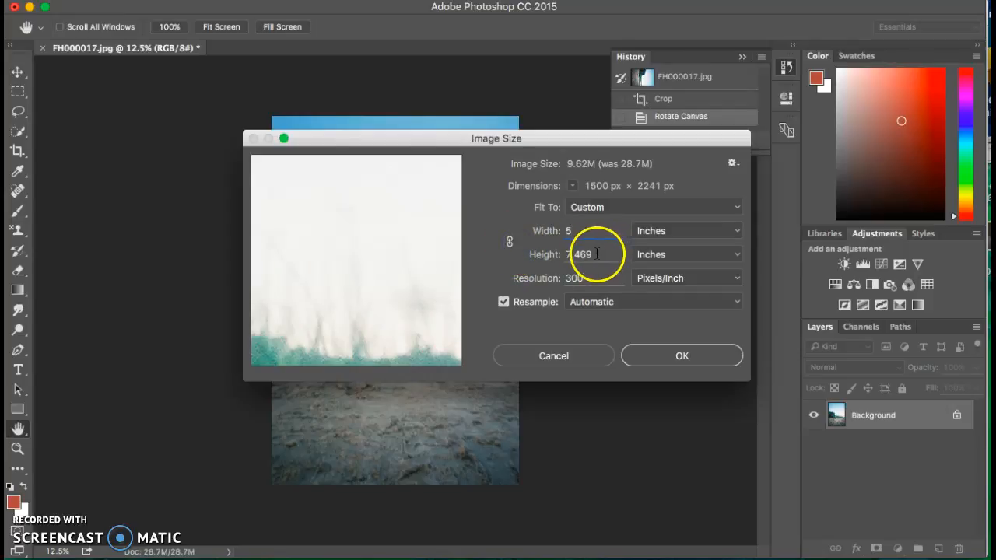
pyautogui.write('7')
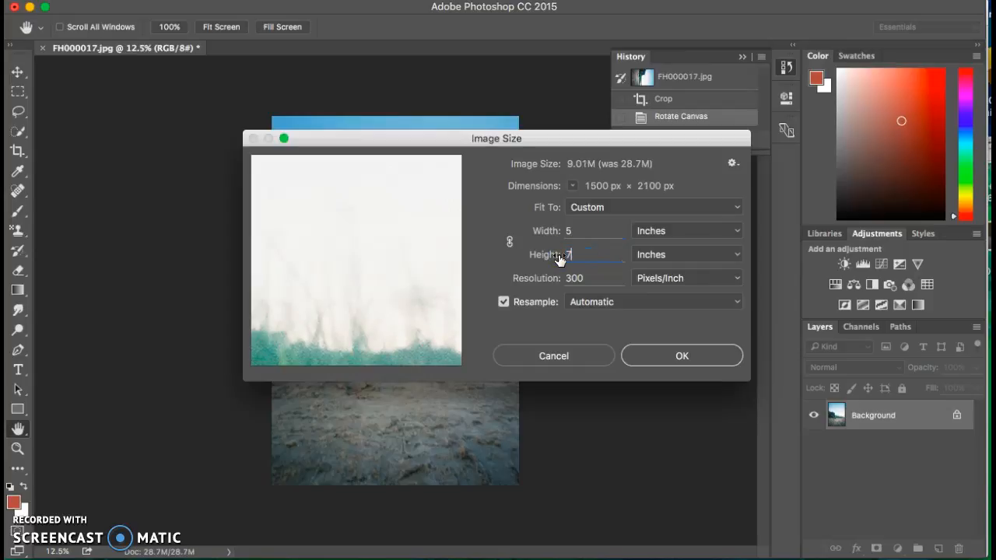
pyautogui.moveTo(662, 355)
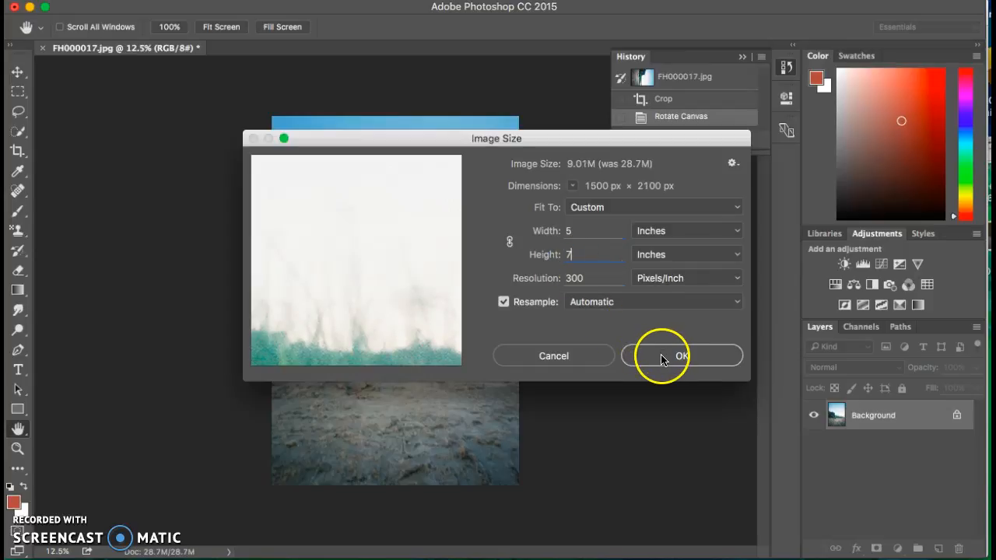
pyautogui.click(681, 355)
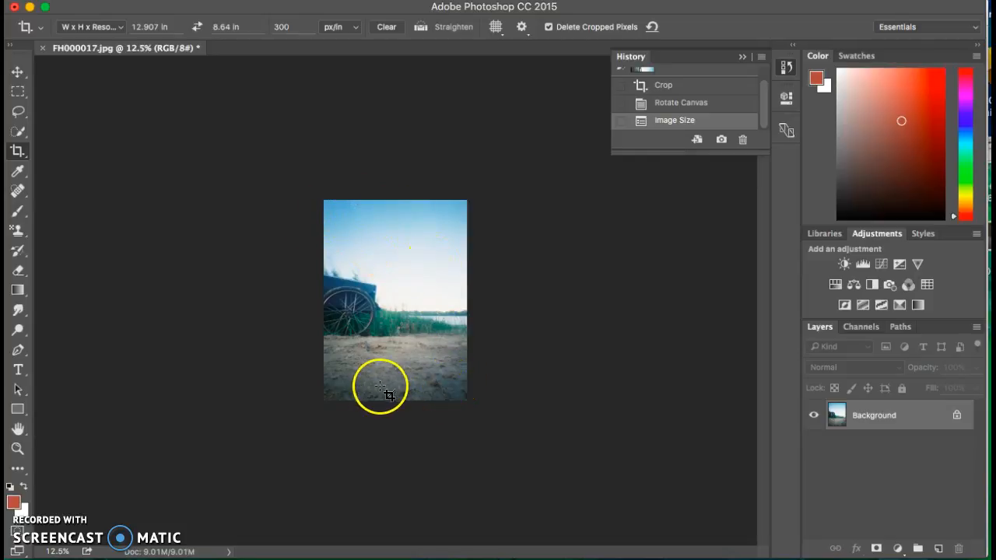
pyautogui.moveTo(412, 262)
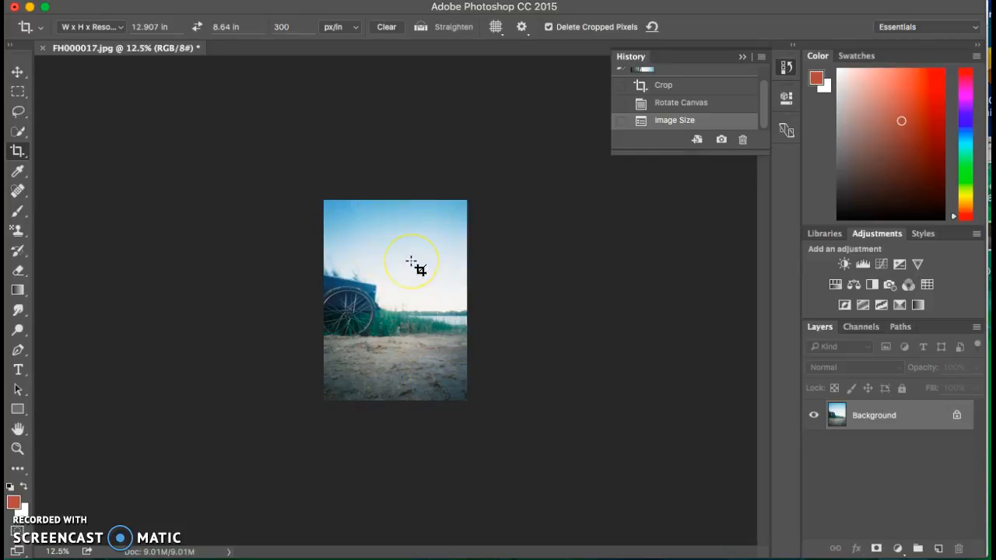